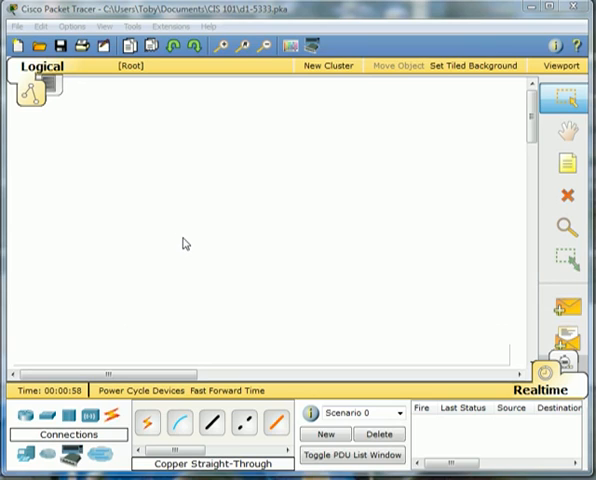
mouse_move(191, 251)
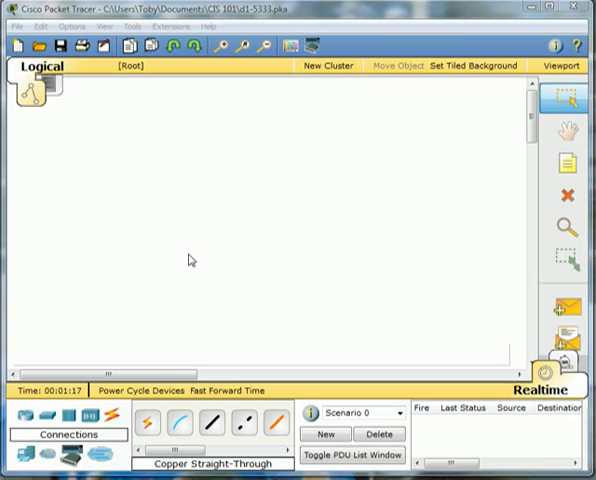
mouse_move(204, 253)
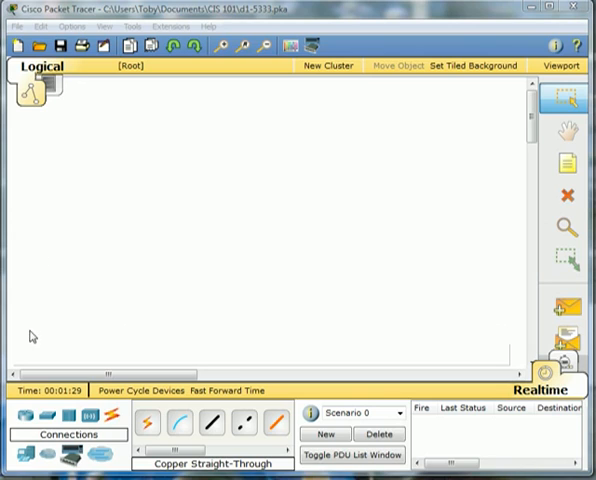
Place three PC-PT PCs and a Linksys WRT300N router on the canvas.
click(117, 158)
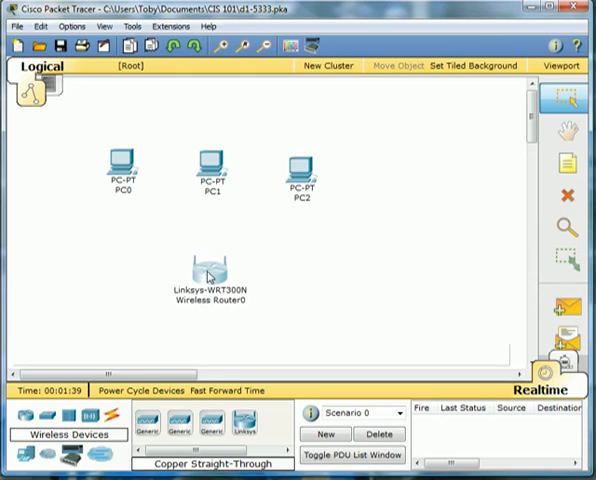
mouse_move(215, 160)
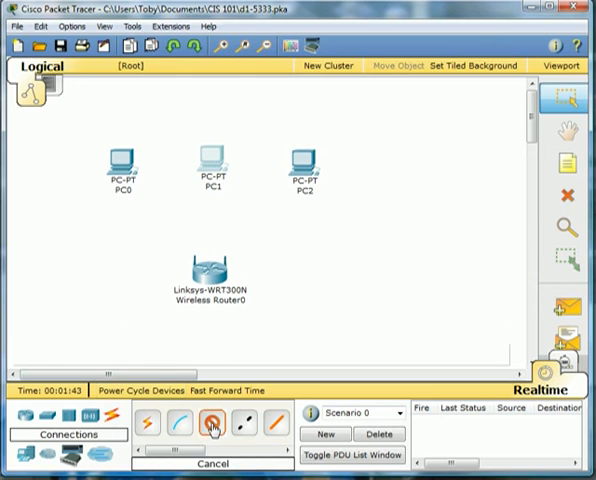
Cable PC0 to the router's Ethernet 1 port with a copper straight-through cable.
click(116, 160)
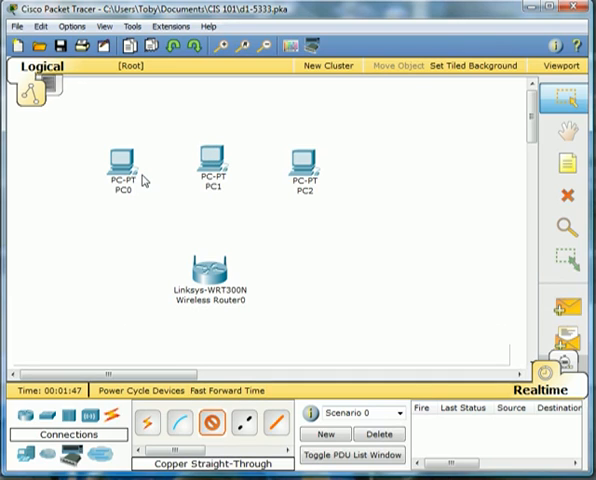
click(212, 277)
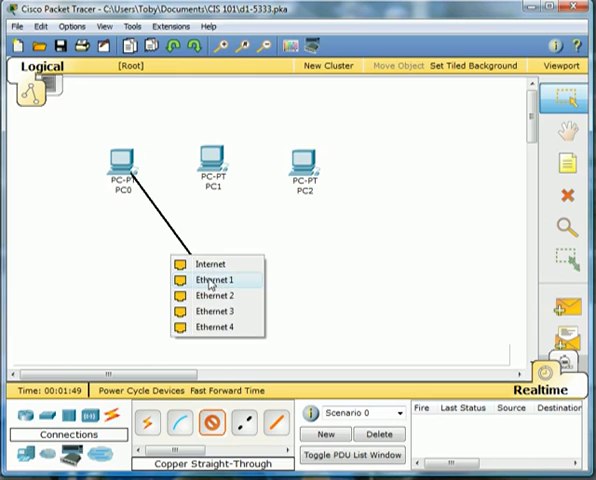
click(212, 279)
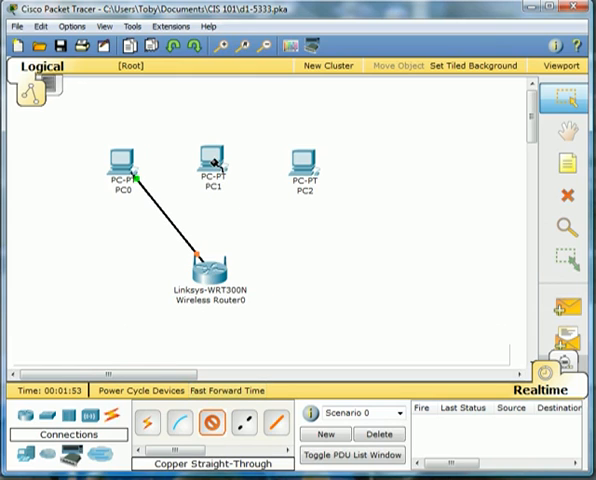
mouse_move(240, 175)
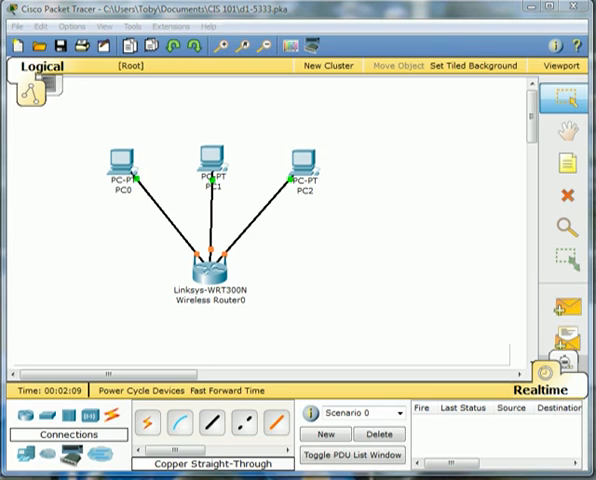
mouse_move(88, 250)
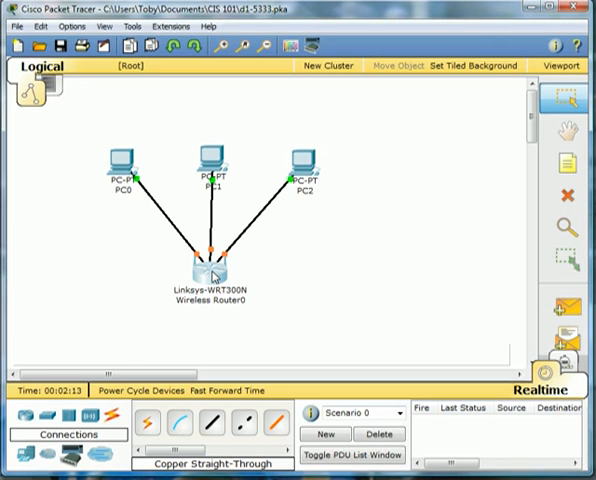
Change the Linksys router's display name to 'DHCP Enabled Router'.
double_click(212, 262)
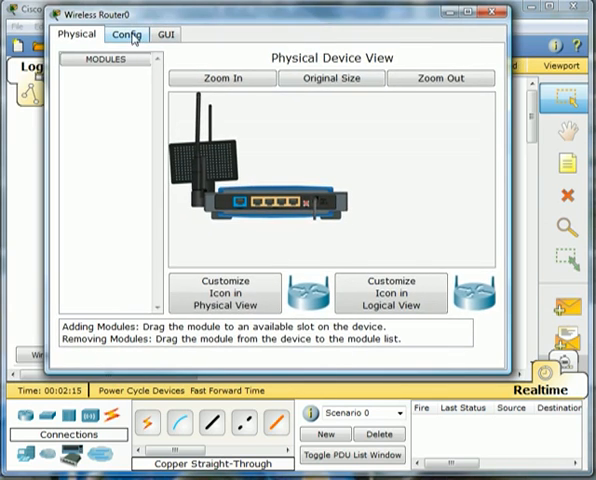
click(125, 35)
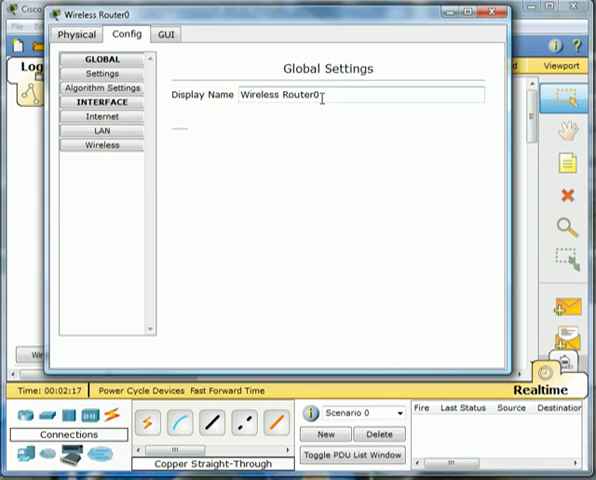
triple_click(360, 96)
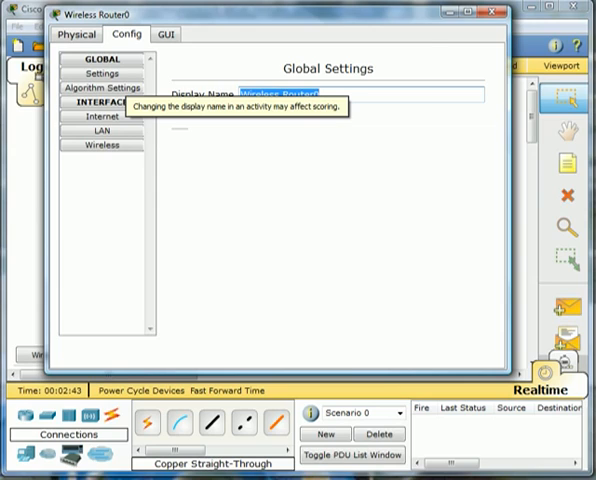
text(DHCP Enabled Rou)
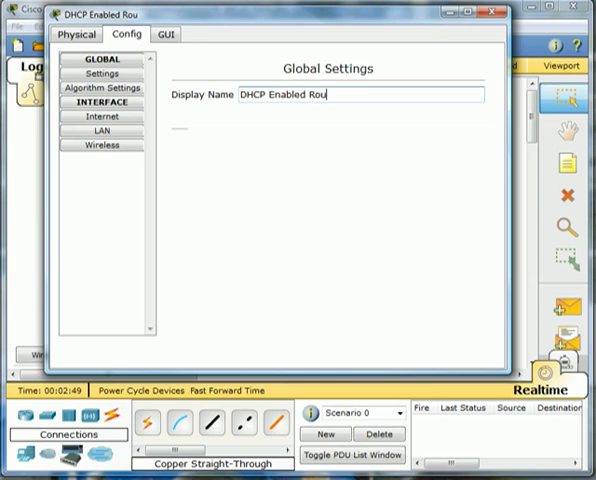
text(ter)
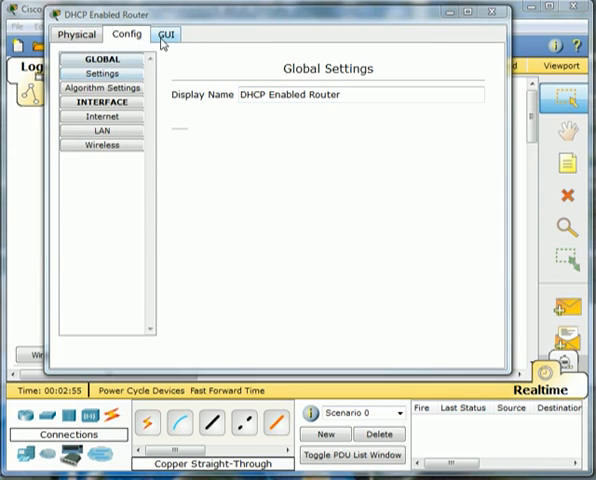
Show the router's GUI Network Setup page with DHCP serving 192.168.0.100–149.
click(163, 36)
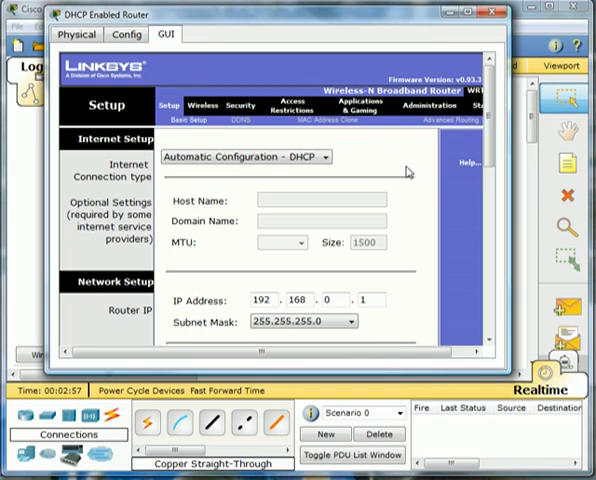
mouse_move(421, 181)
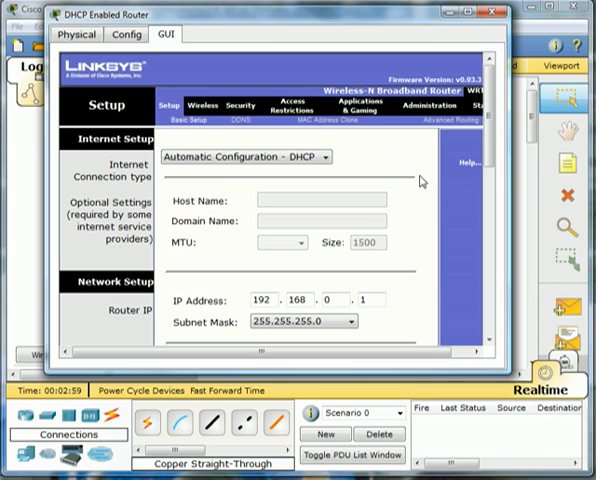
scroll(down, 3)
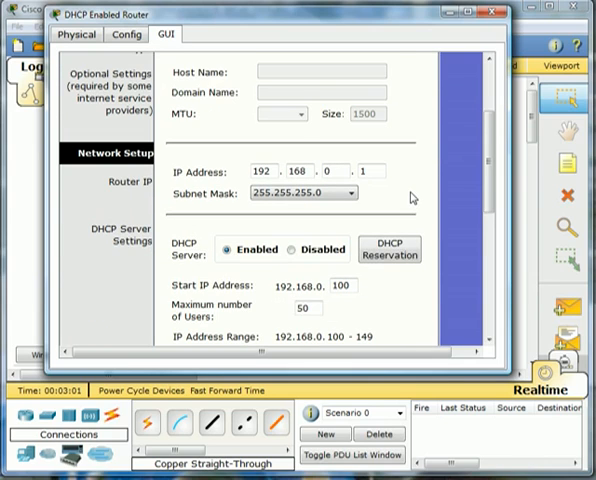
scroll(down, 3)
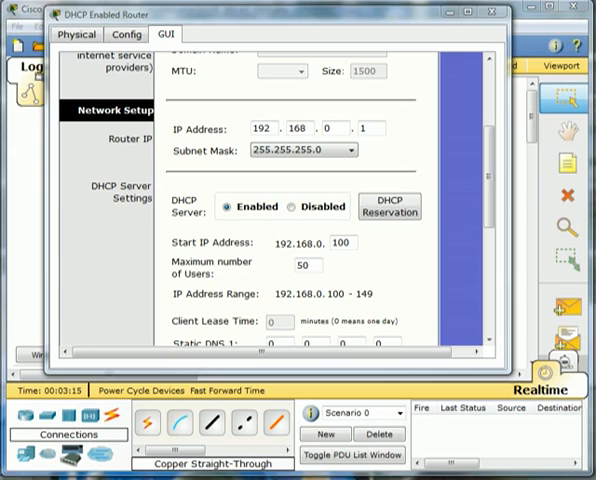
mouse_move(318, 122)
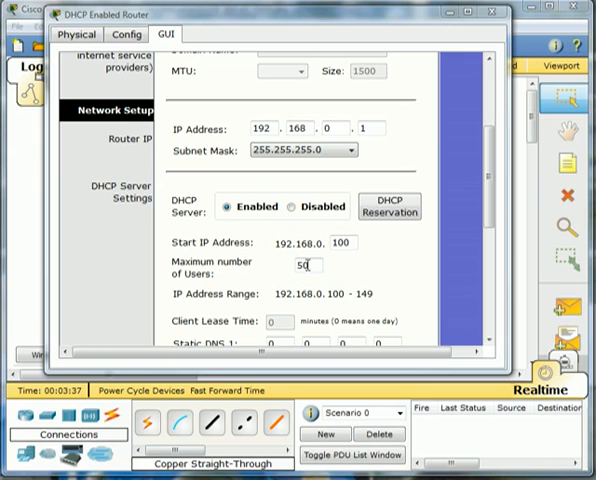
mouse_move(339, 300)
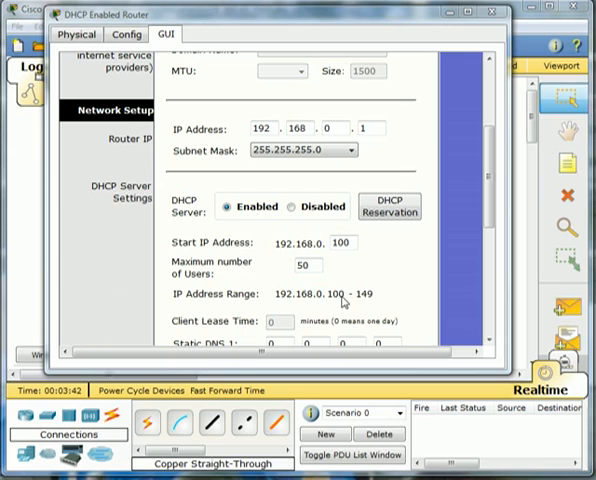
mouse_move(397, 278)
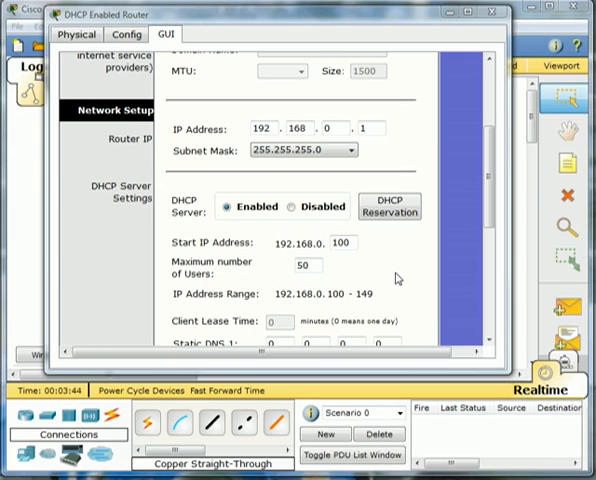
mouse_move(377, 262)
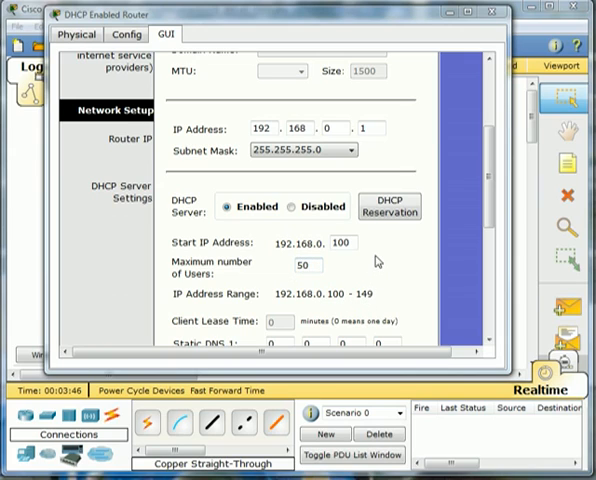
mouse_move(340, 170)
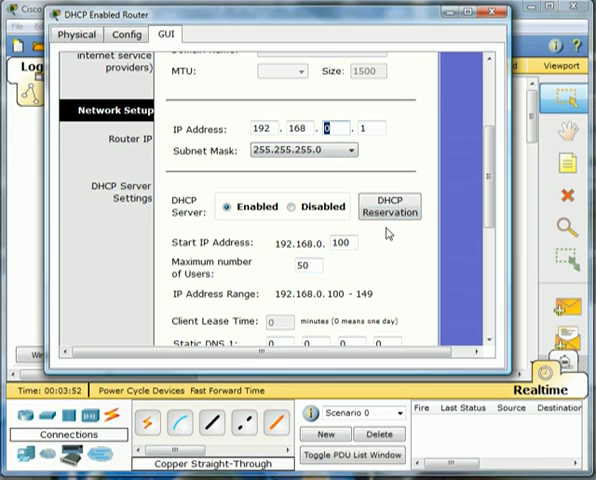
Set the router IP to 192.168.5.1 and verify the 192.168.5.100–149 DHCP range.
text(5)
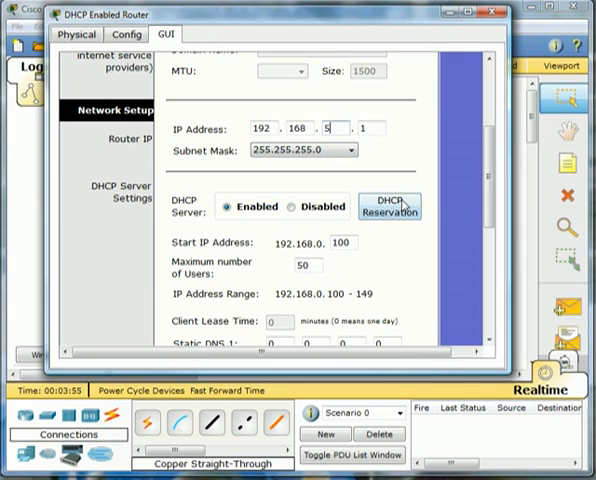
scroll(down, 3)
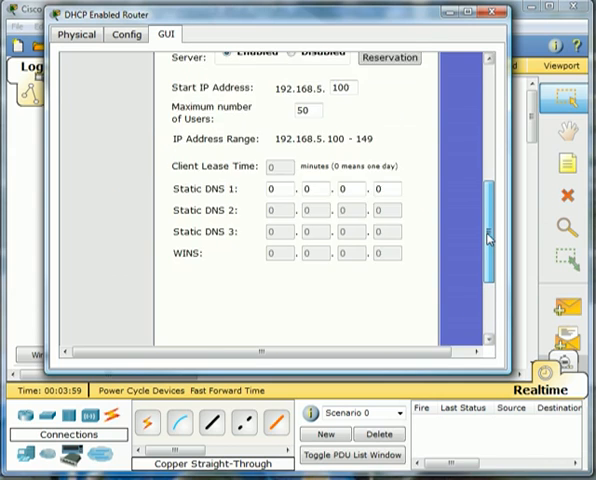
scroll(up, 3)
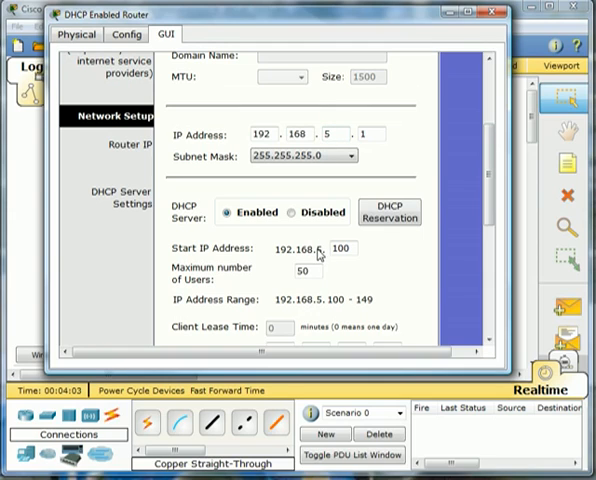
mouse_move(200, 258)
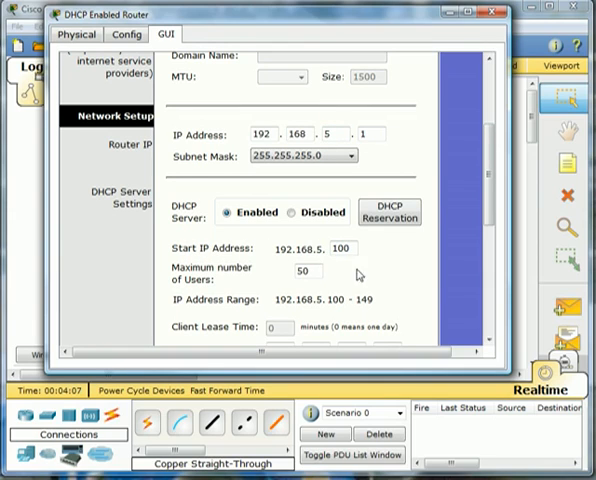
mouse_move(365, 280)
text(75)
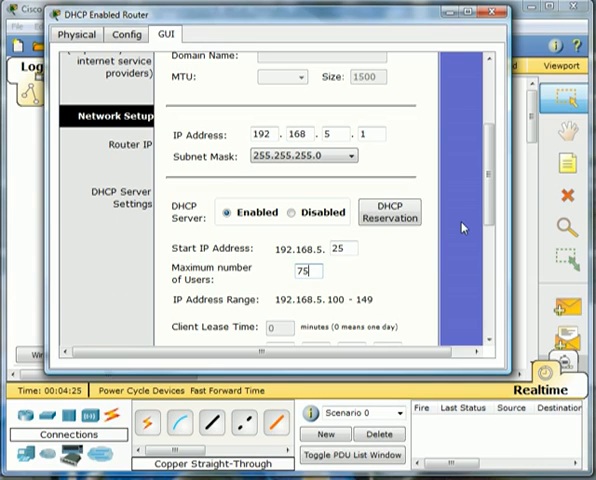
Set the DHCP start address to 192.168.5.25 with 75 maximum users and save.
scroll(down, 3)
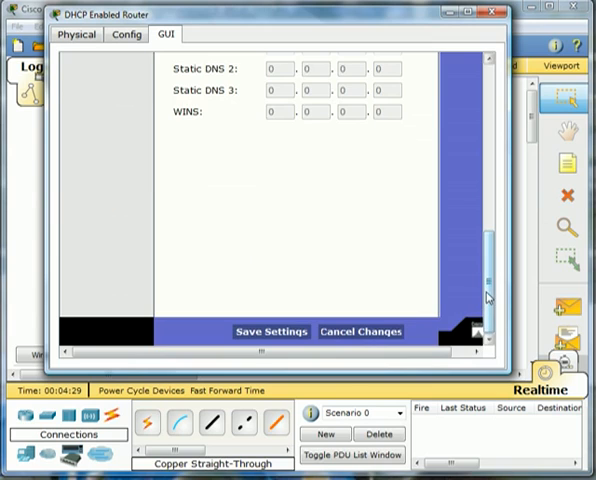
scroll(up, 3)
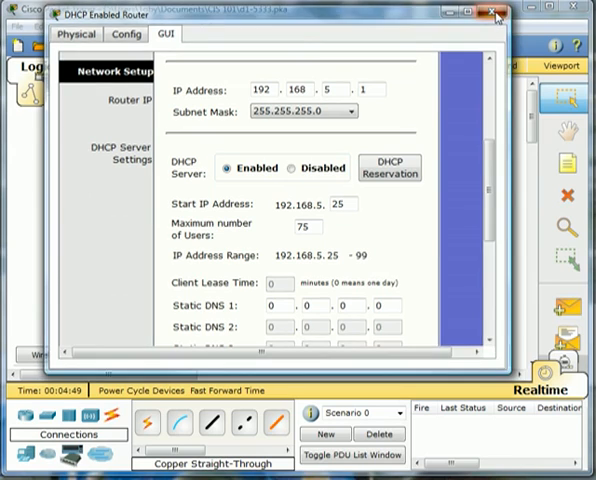
Close the DHCP Enabled Router's configuration window.
click(495, 13)
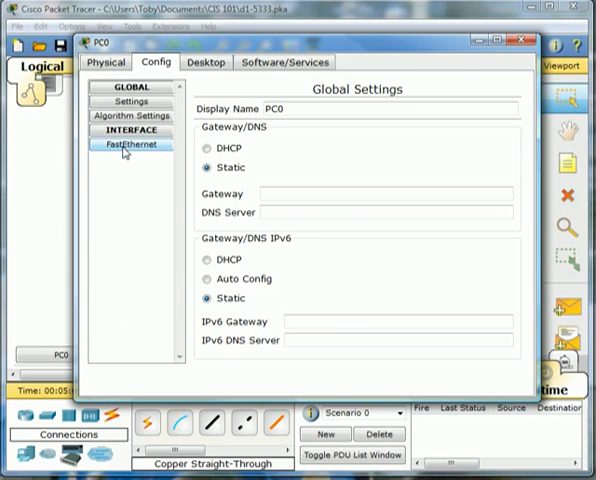
Switch PC0's FastEthernet to DHCP, receiving 192.168.5.25 with mask 255.255.255.0.
click(129, 145)
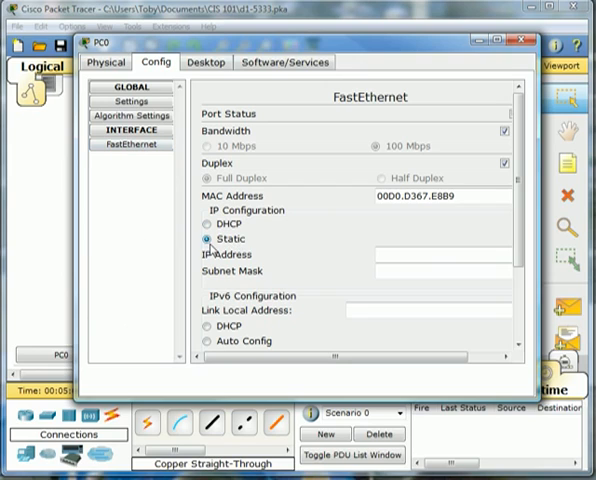
mouse_move(293, 236)
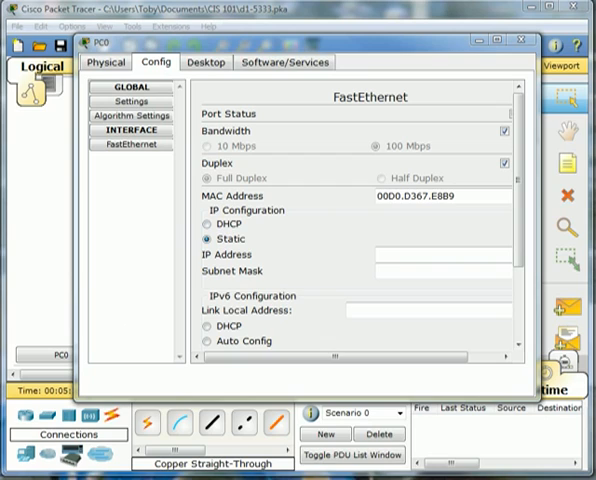
click(205, 224)
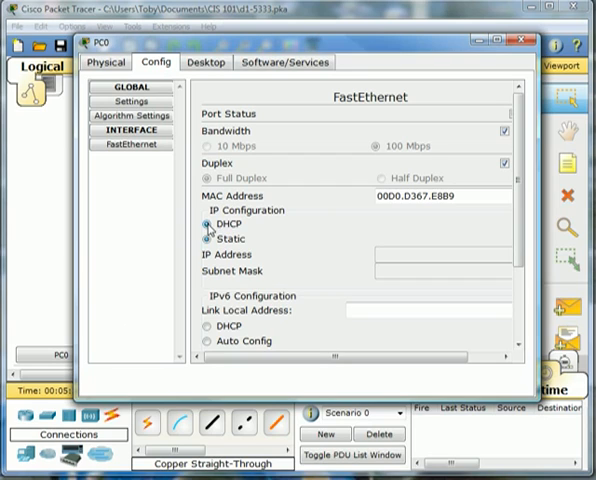
click(207, 224)
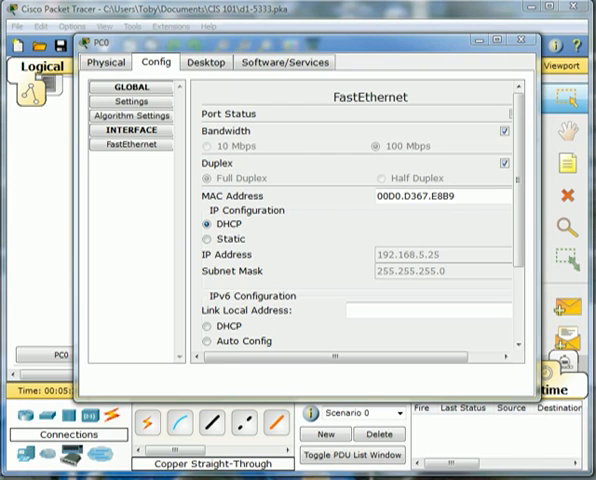
mouse_move(452, 119)
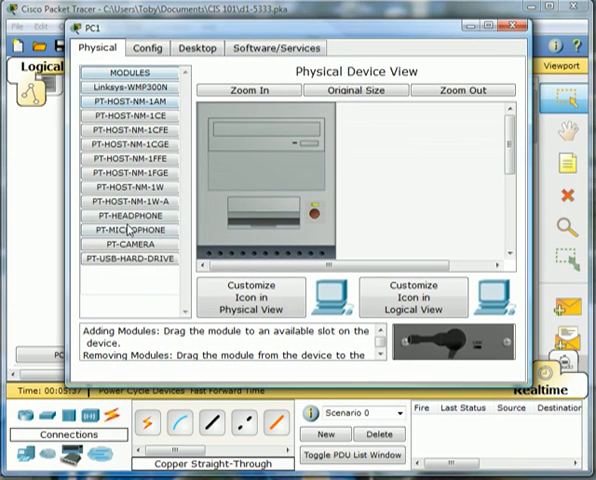
Run ipconfig in PC1's Command Prompt, showing 0.0.0.0 for address, mask and gateway.
click(197, 47)
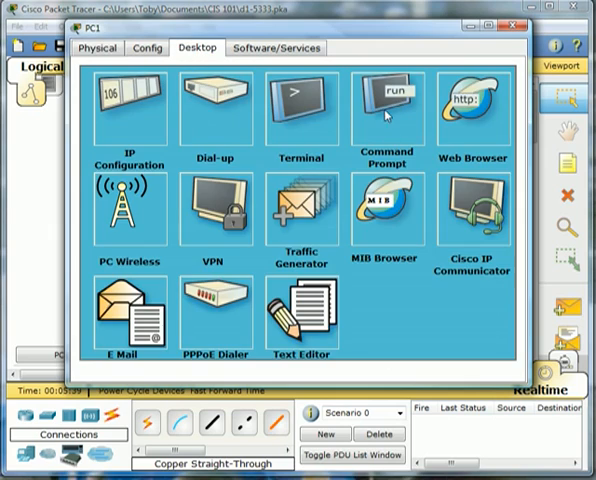
click(385, 101)
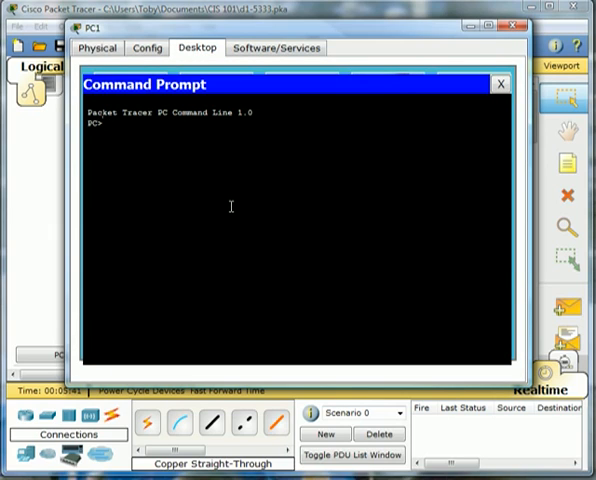
text(ipc)
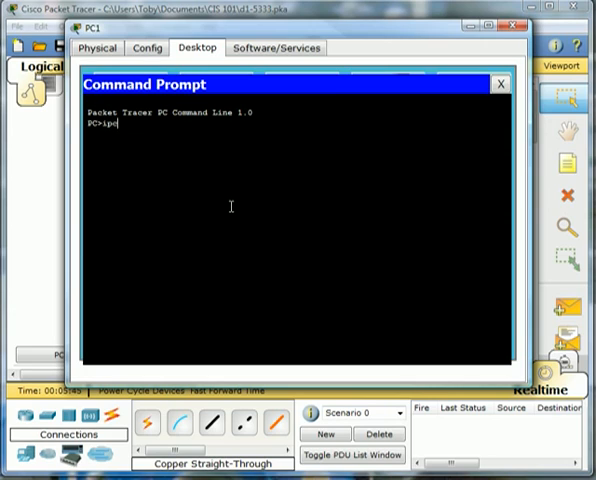
key(Return)
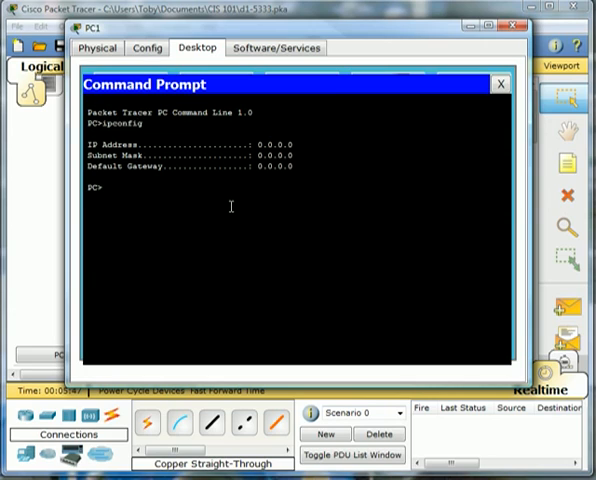
mouse_move(258, 149)
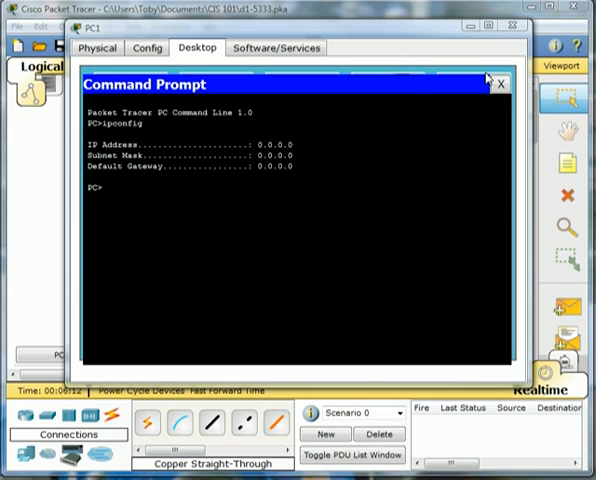
click(498, 84)
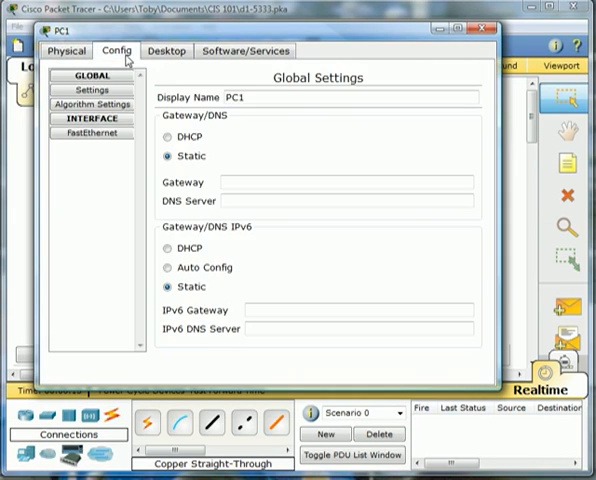
Switch PC1's FastEthernet interface to DHCP addressing.
click(92, 131)
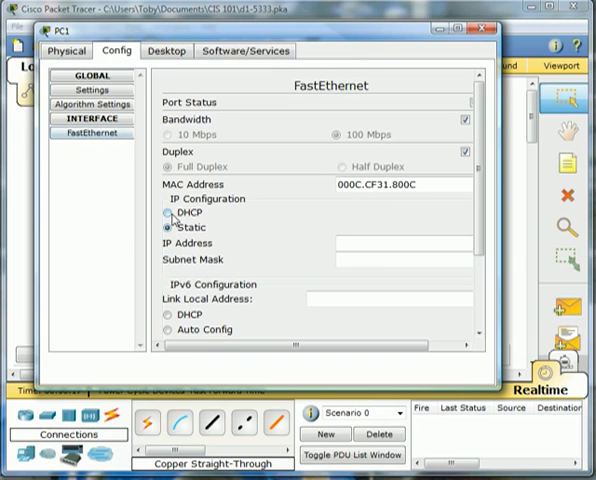
click(160, 214)
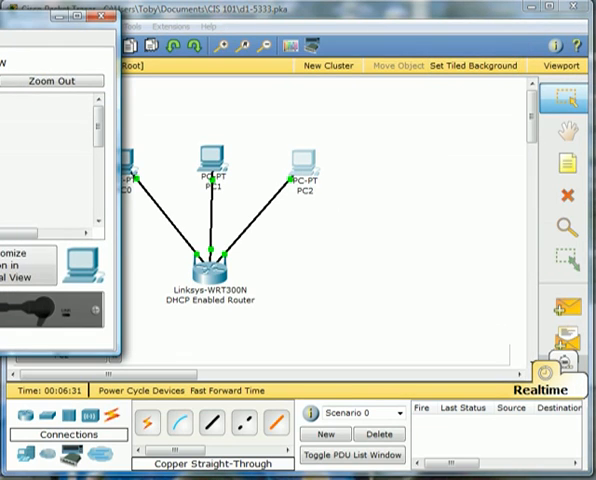
Switch PC2's FastEthernet interface to DHCP so it receives 192.168.5.27/255.255.255.0.
double_click(302, 160)
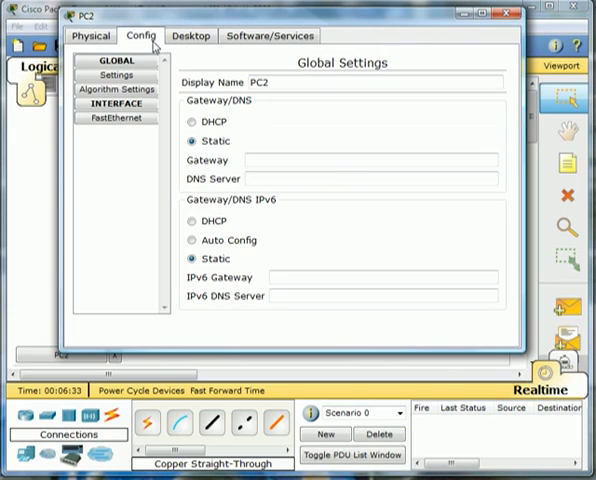
click(117, 117)
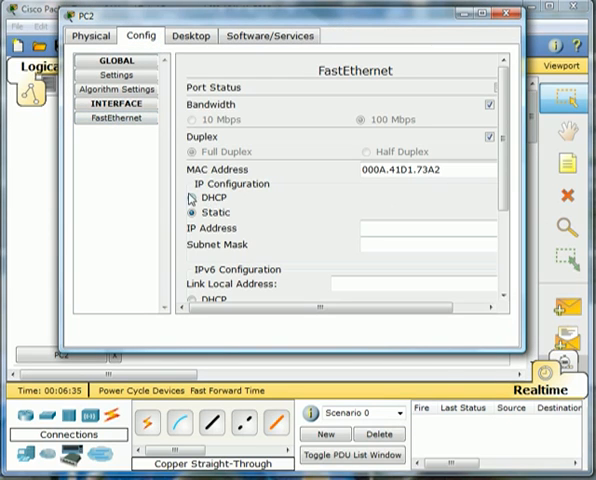
click(186, 201)
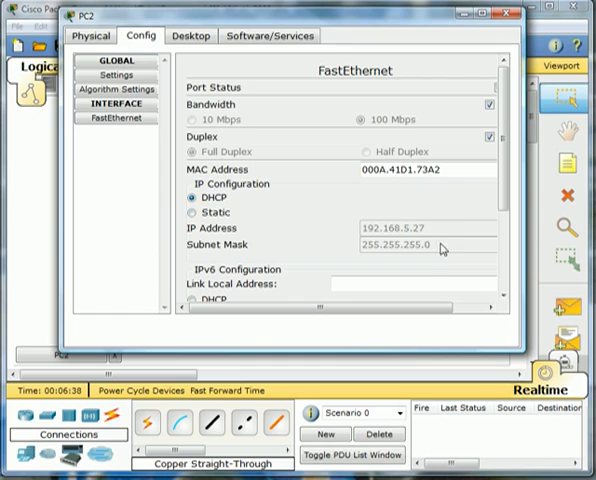
mouse_move(457, 91)
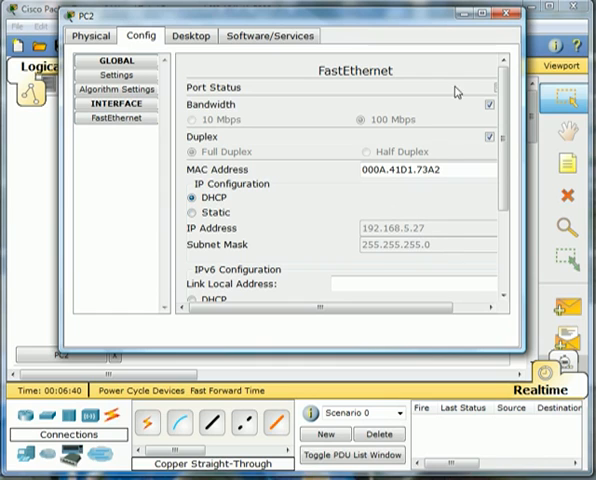
click(506, 13)
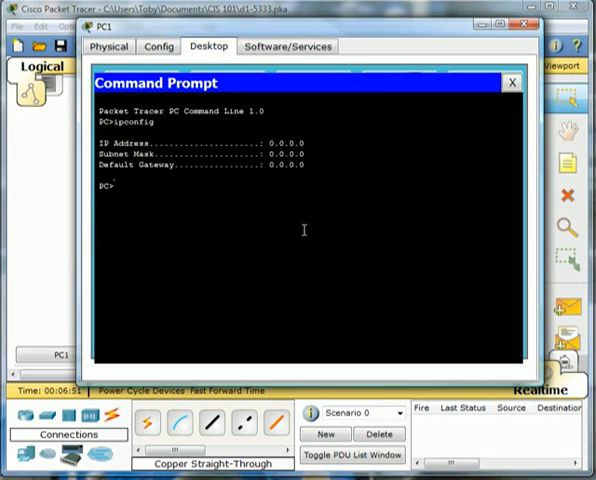
Run ipconfig on PC1, showing 192.168.5.26 with gateway 192.168.5.1.
text(i)
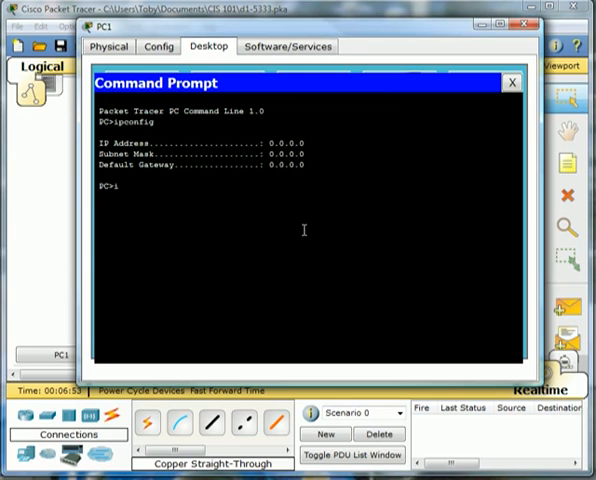
text(ipconfig)
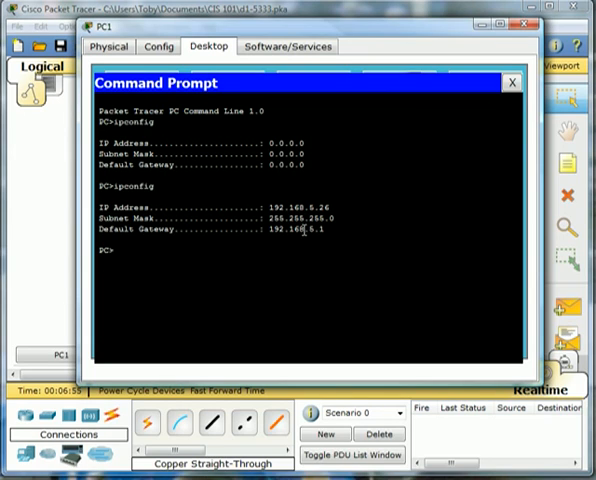
mouse_move(335, 204)
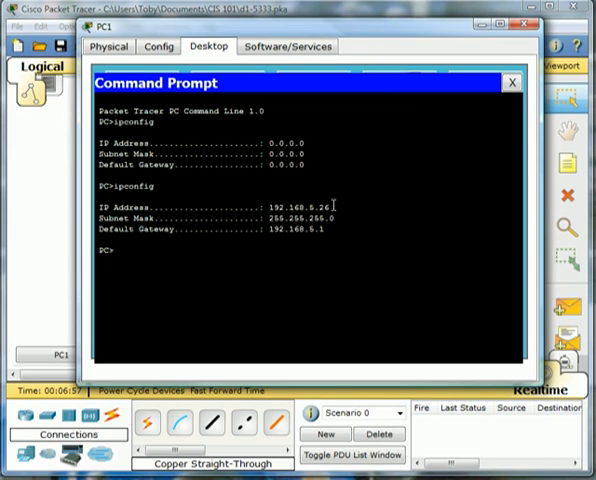
mouse_move(355, 218)
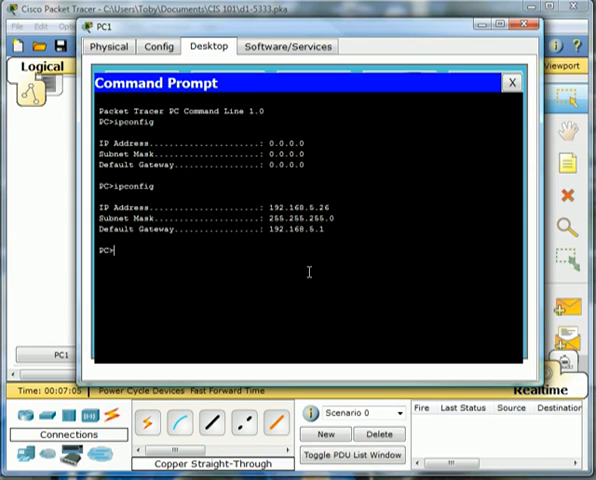
mouse_move(307, 269)
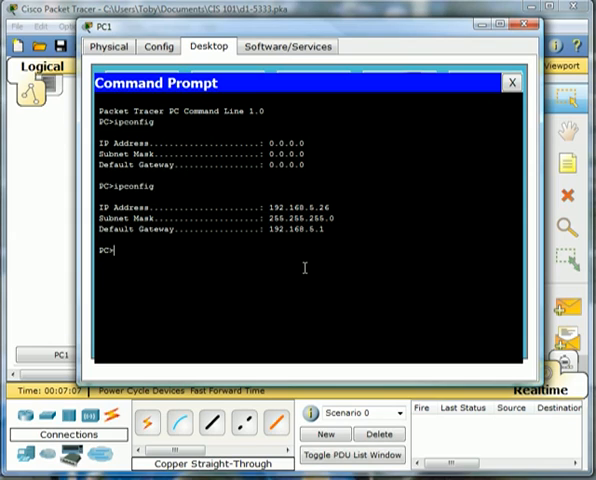
Ping the router at 192.168.5.1 from PC1, getting four replies with 0% loss.
text(ping)
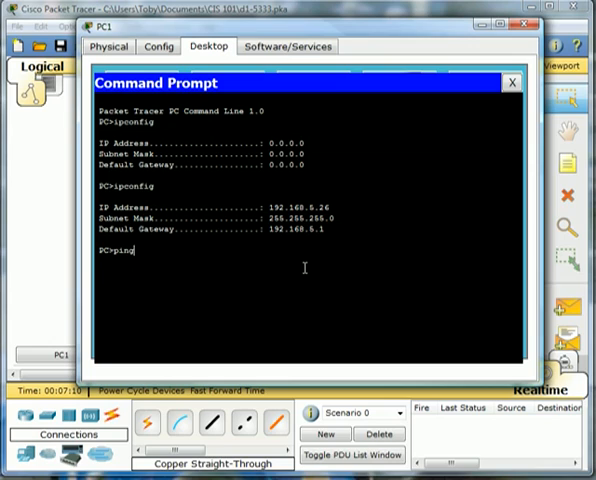
text(1)
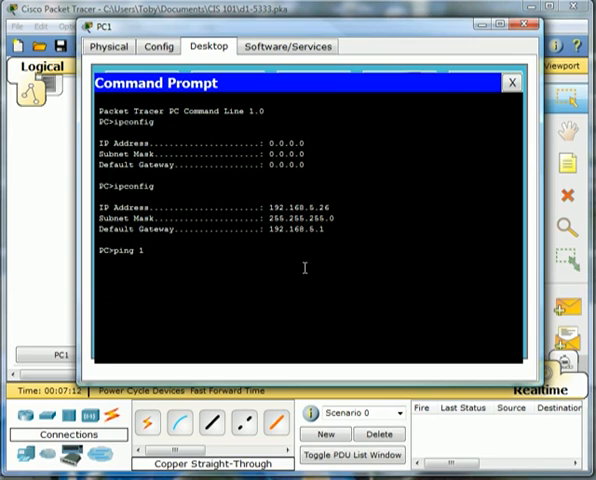
text(192.16)
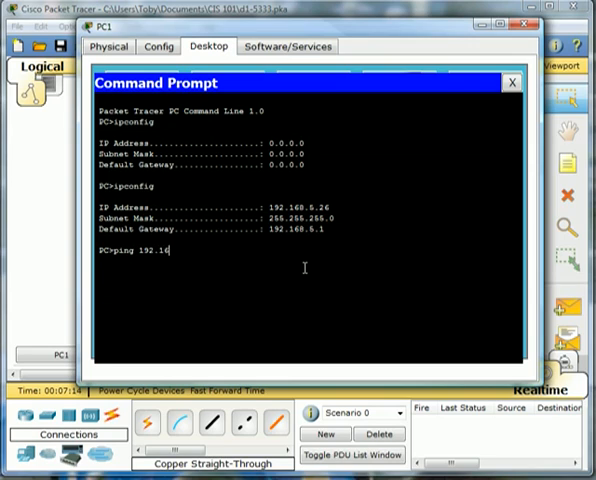
text(8.5.1)
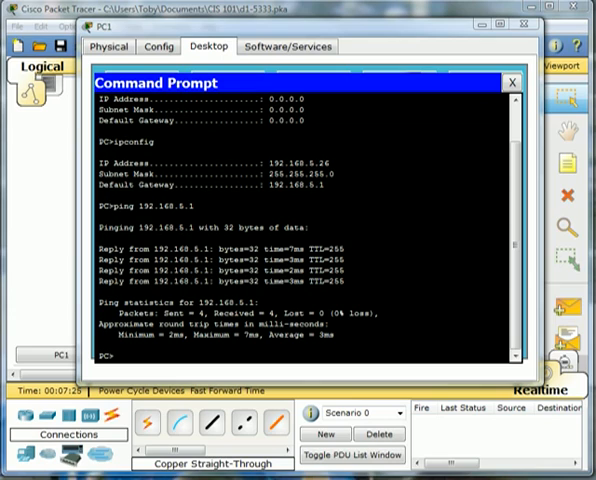
mouse_move(14, 188)
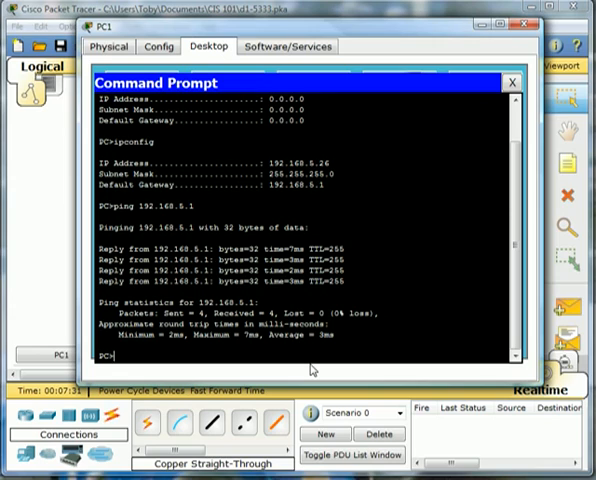
text(ping)
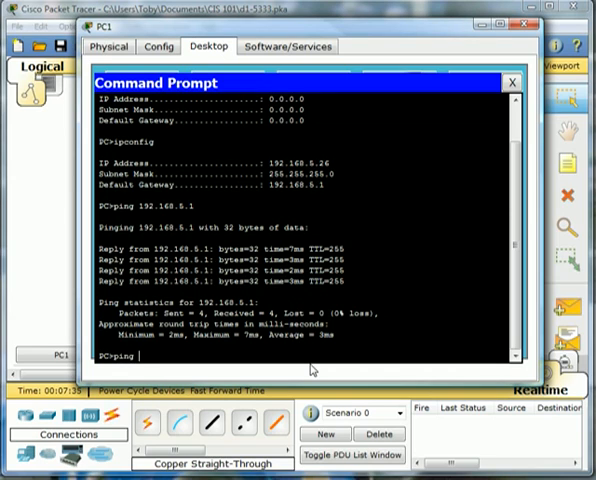
text(192.)
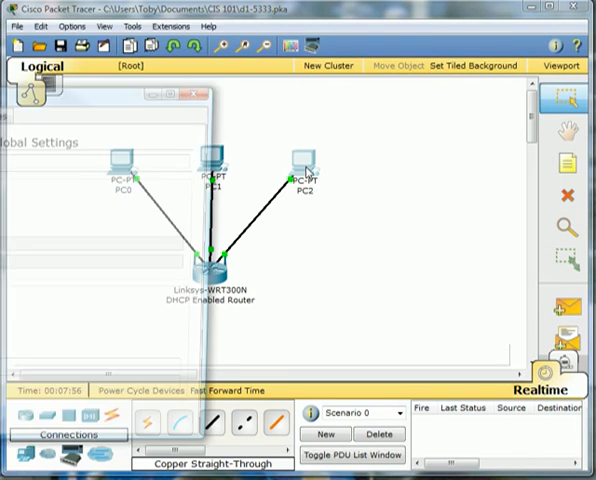
Open PC2's command prompt and ping a 192.168 address.
double_click(297, 165)
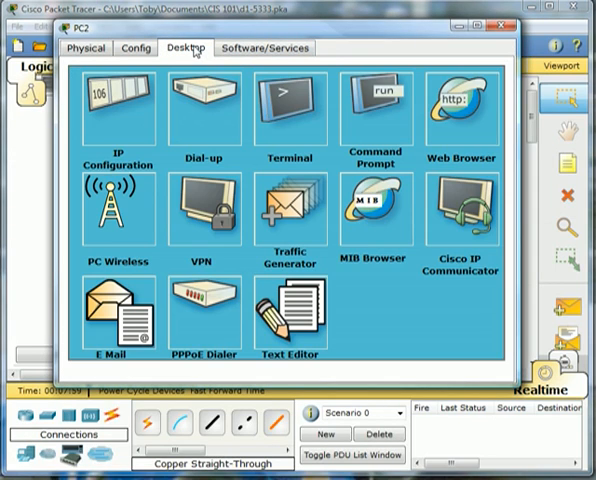
click(375, 100)
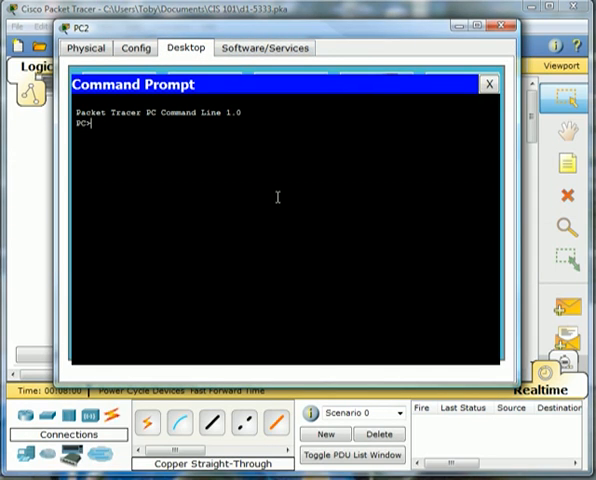
text(ping 1)
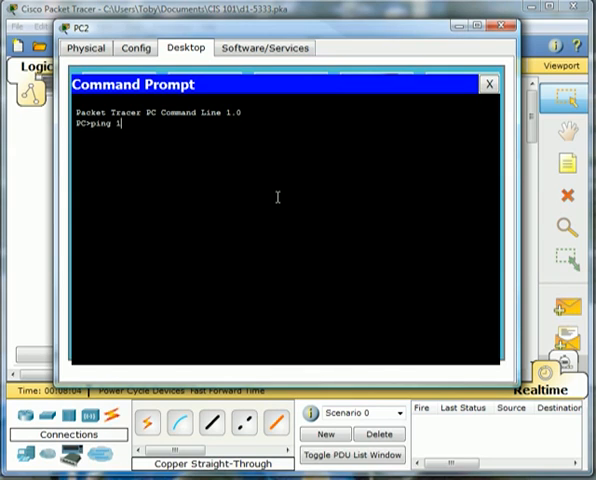
text(92.168)
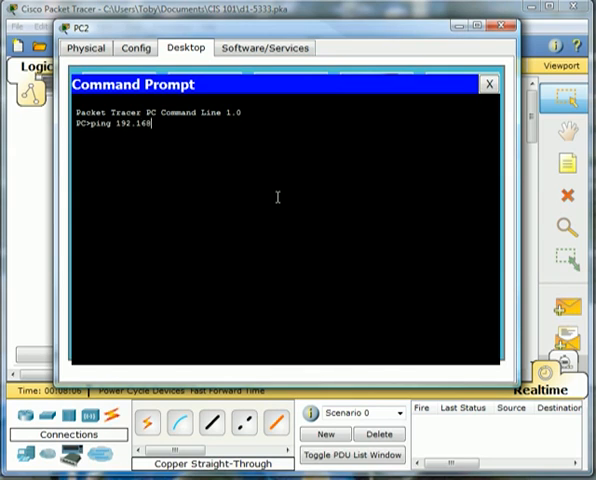
key(Return)
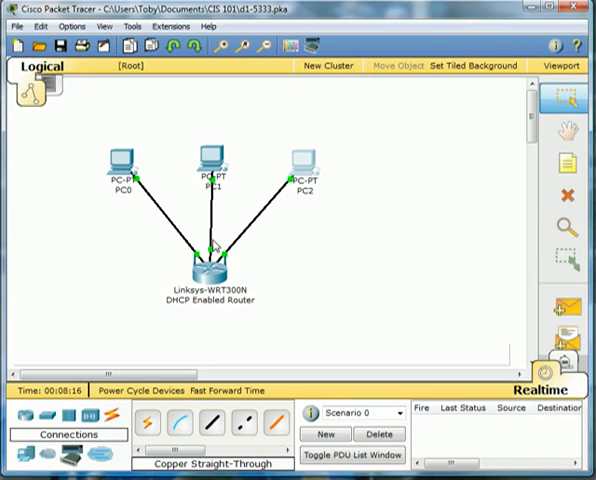
mouse_move(308, 258)
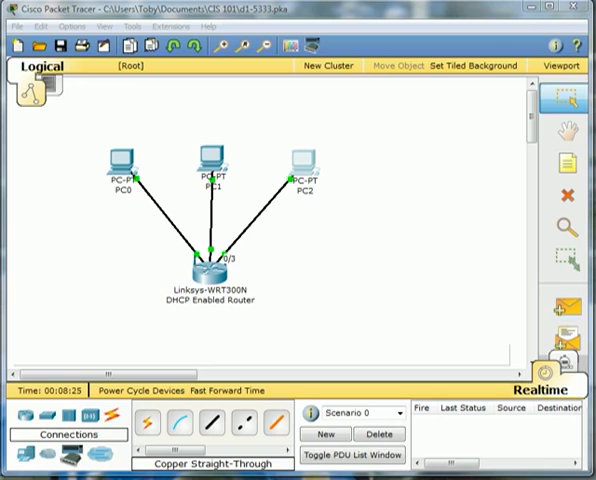
mouse_move(77, 207)
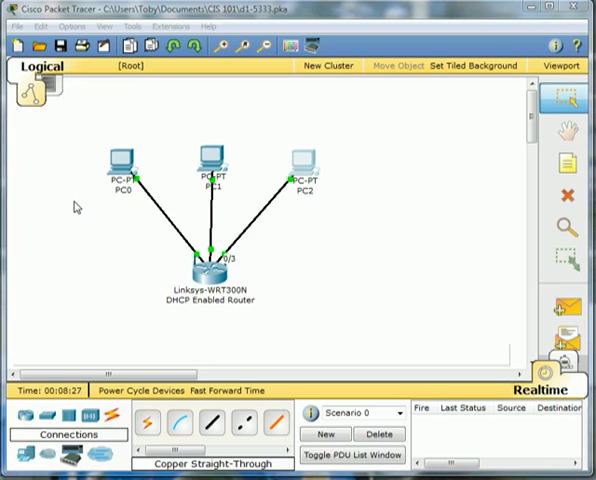